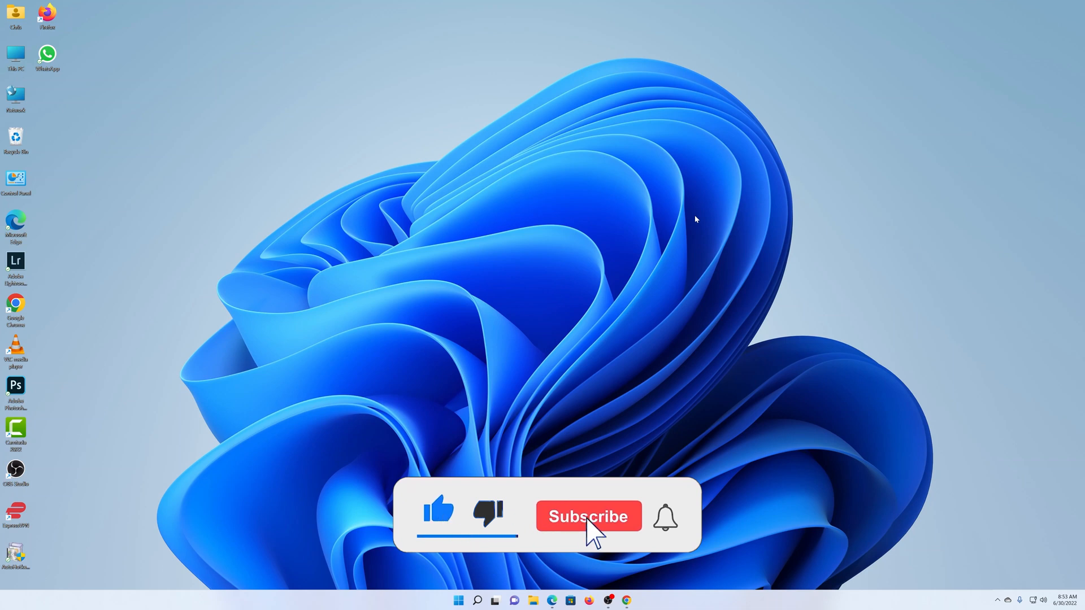
Step: Open and close File Explorer, then launch Settings from the Start menu
click(589, 517)
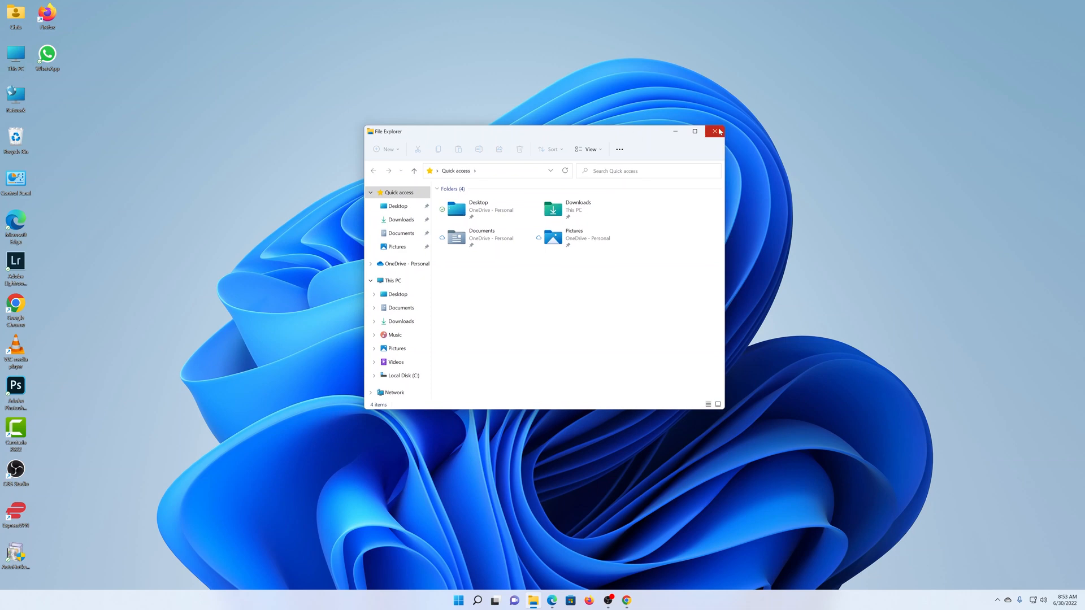
click(714, 131)
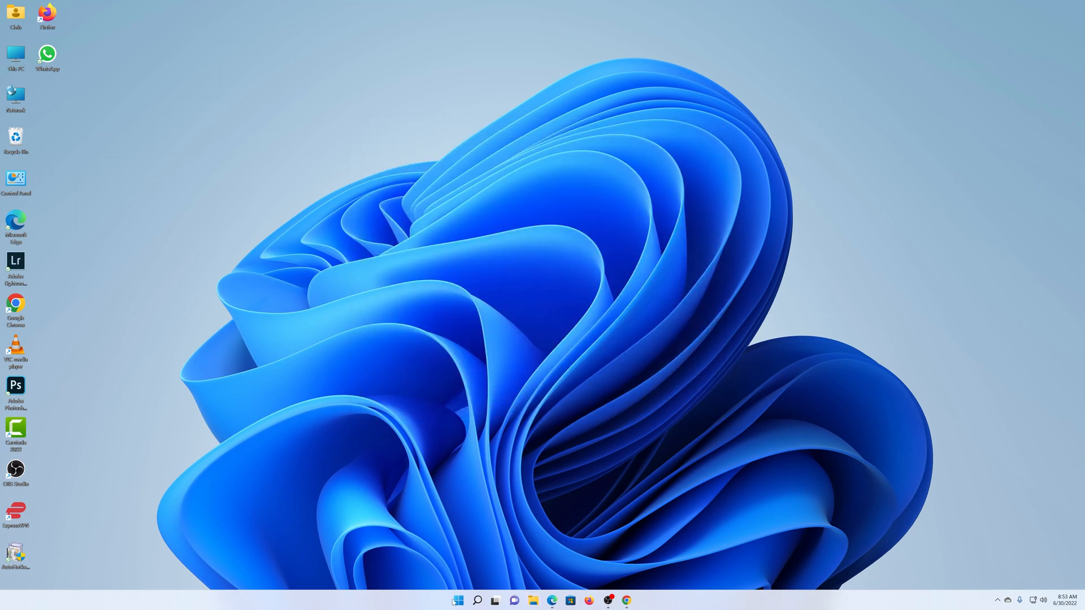
mouse_move(462, 602)
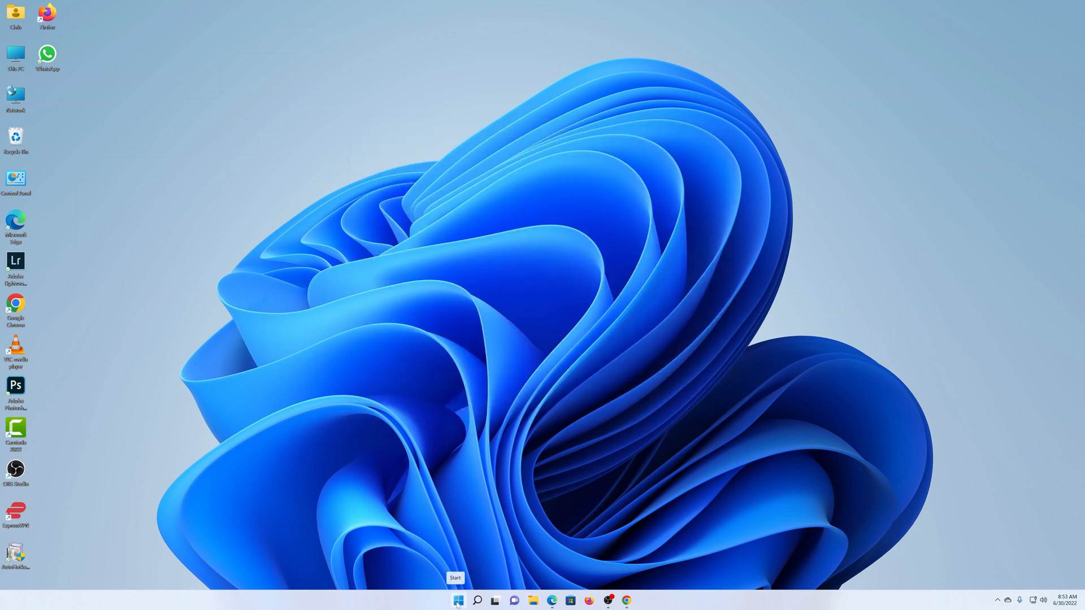
click(457, 600)
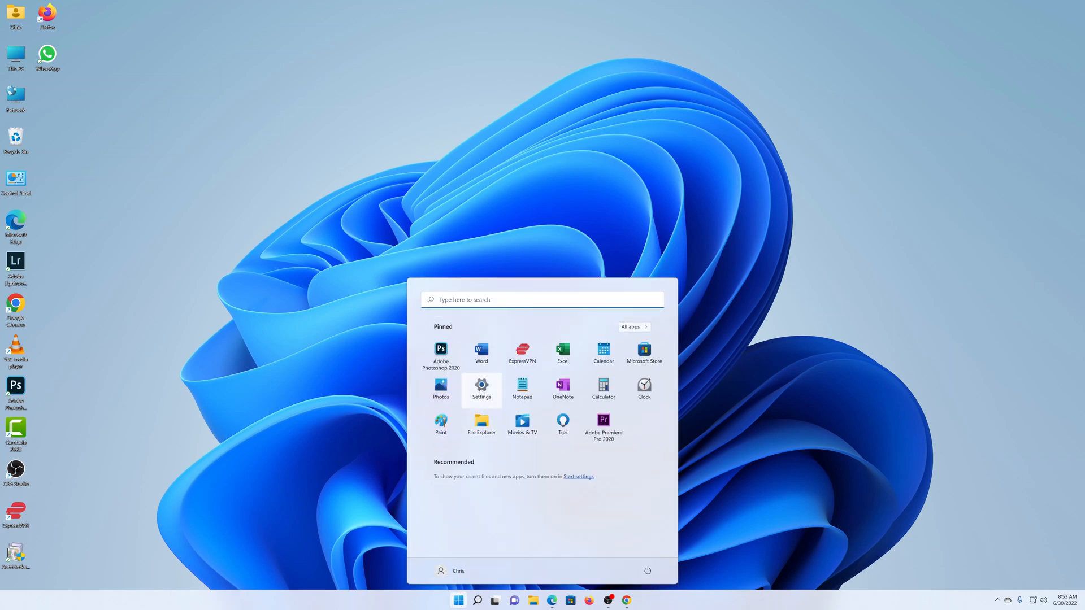
mouse_move(482, 393)
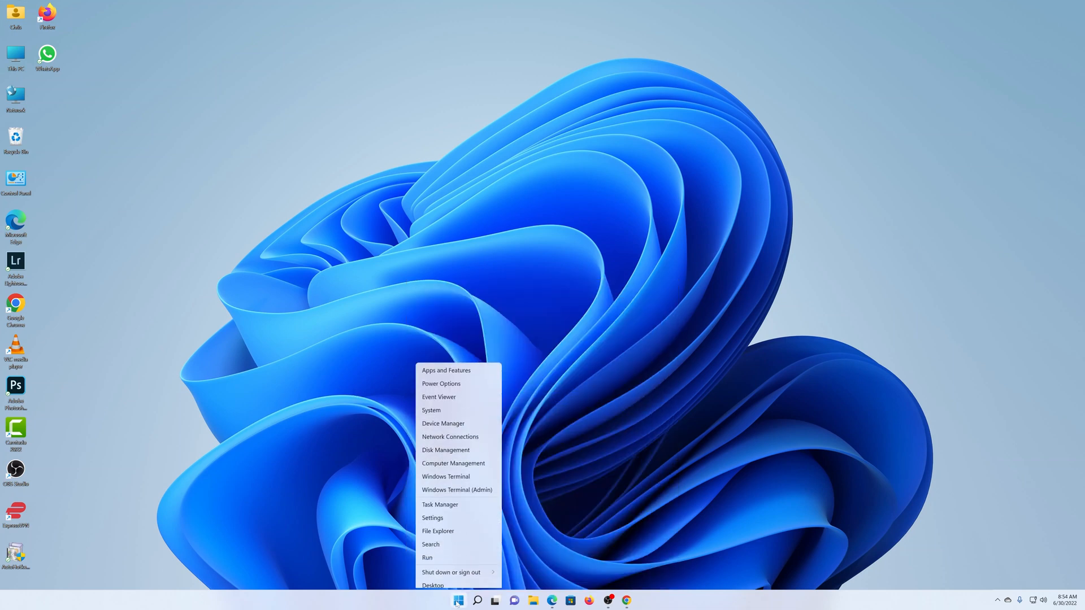
click(436, 528)
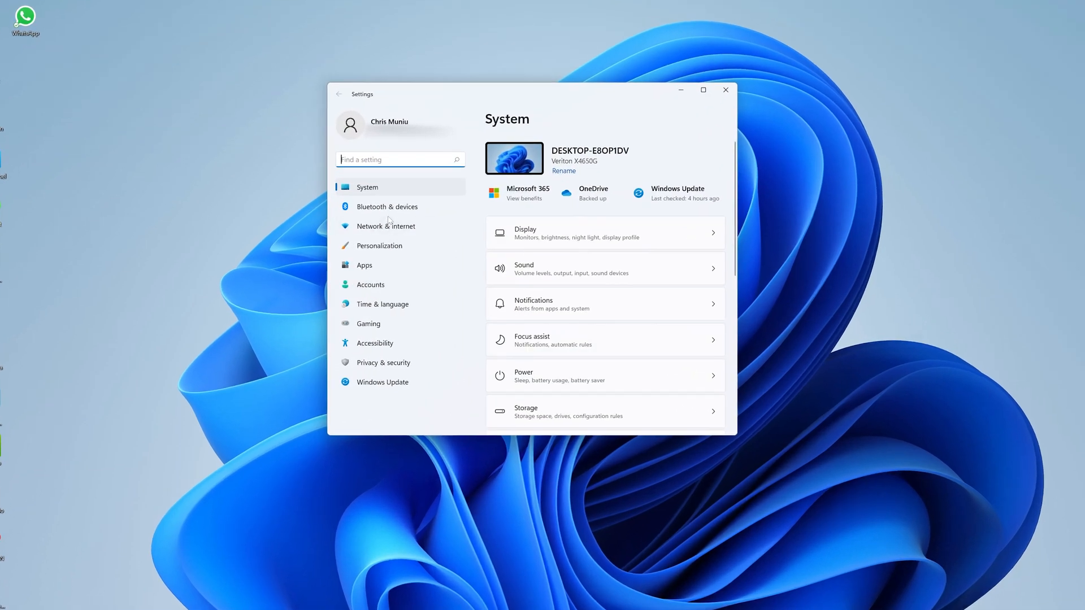
mouse_move(382, 247)
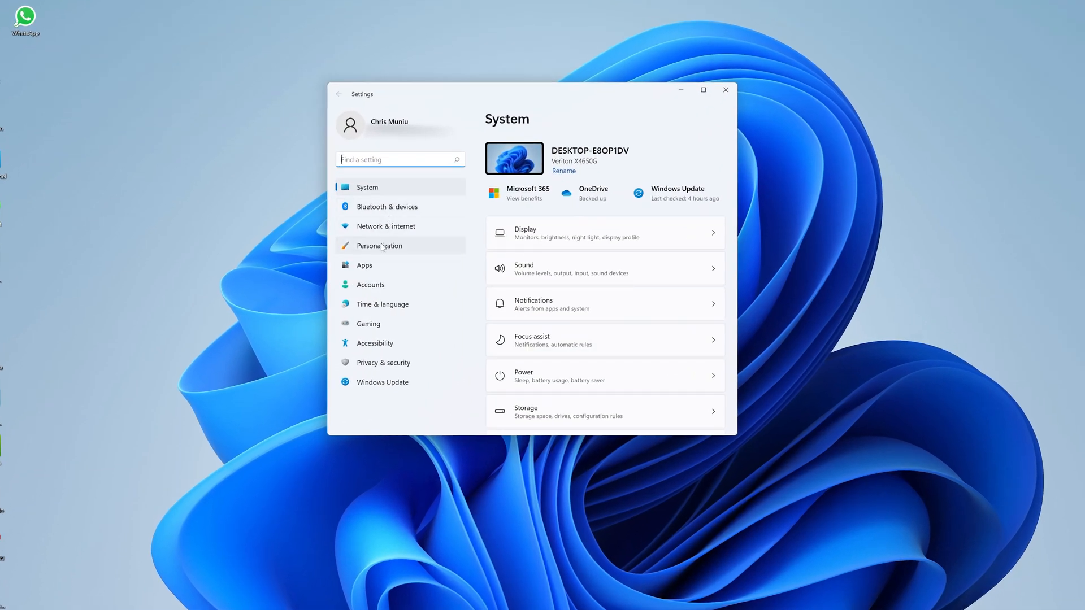
Step: Go to Personalization > Colors and expand the Choose your mode dropdown
click(379, 246)
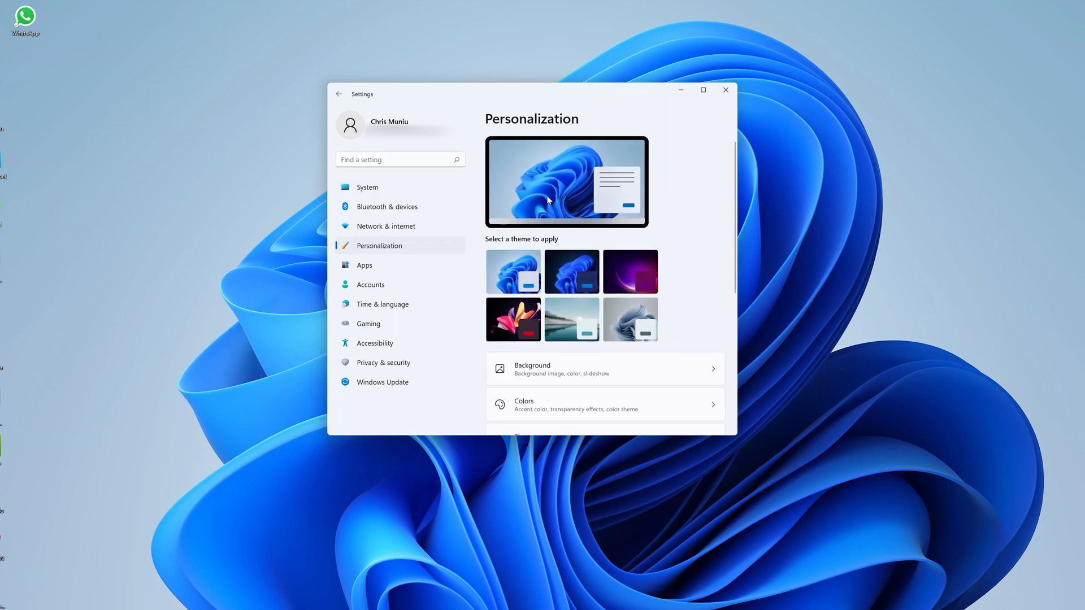
scroll(down, 3)
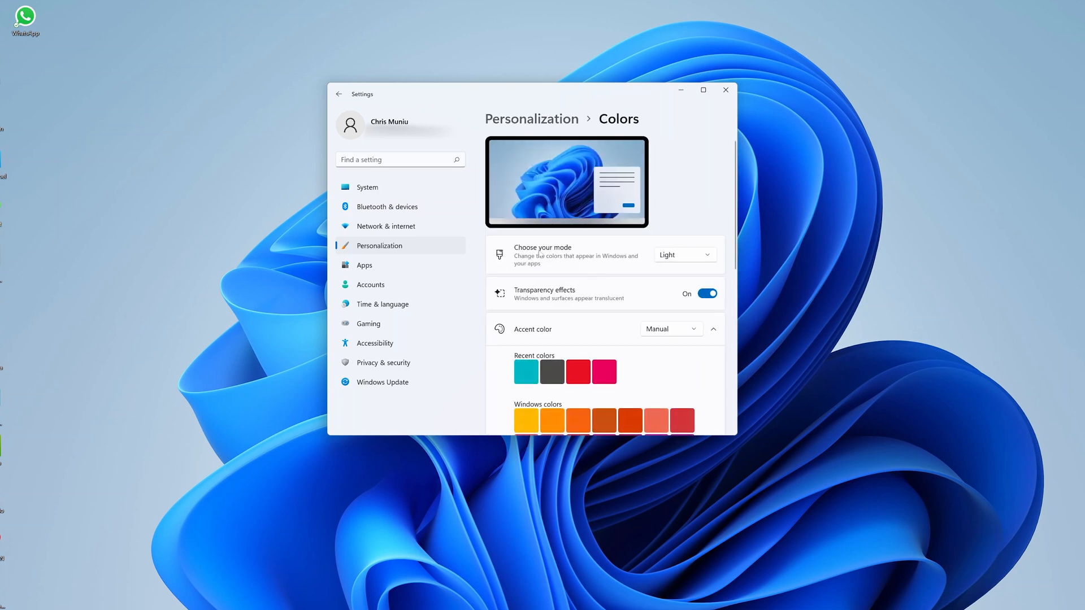
mouse_move(569, 260)
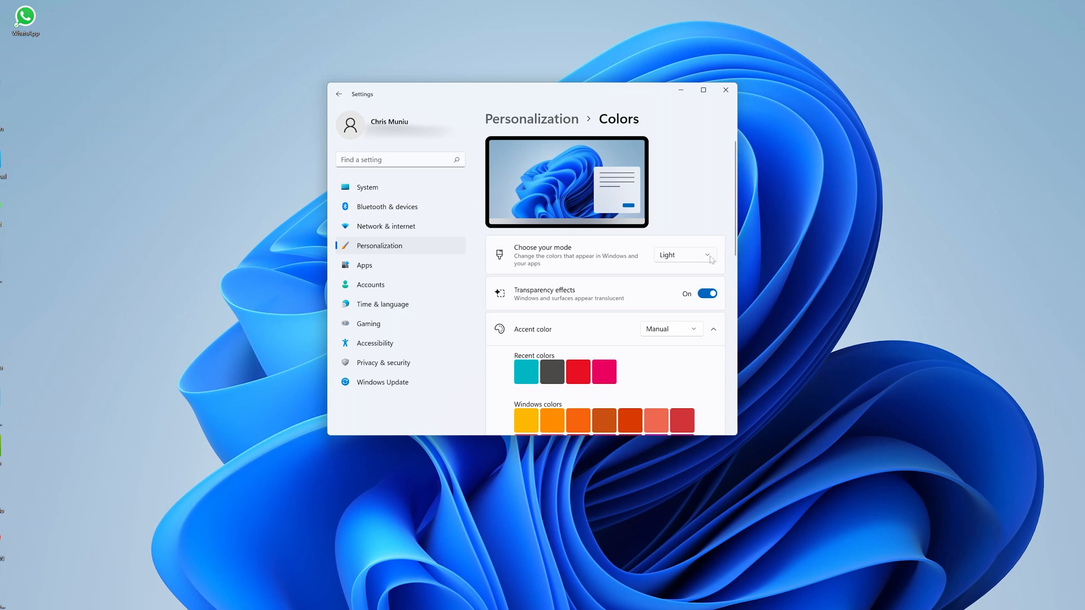
click(684, 255)
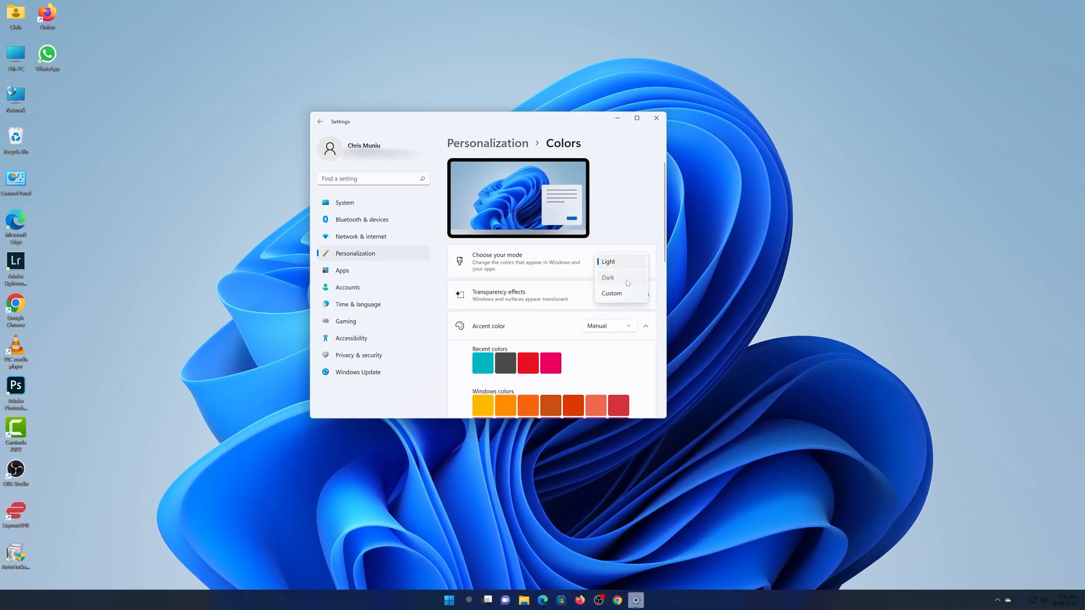
Step: Select Dark mode, then close the now-dark File Explorer window
click(608, 278)
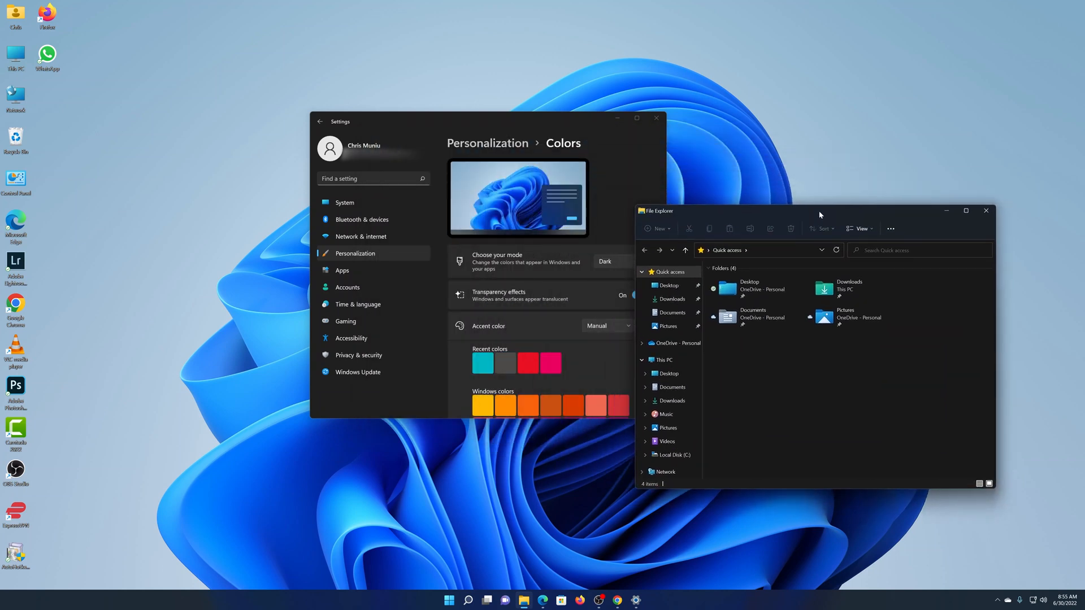
mouse_move(821, 177)
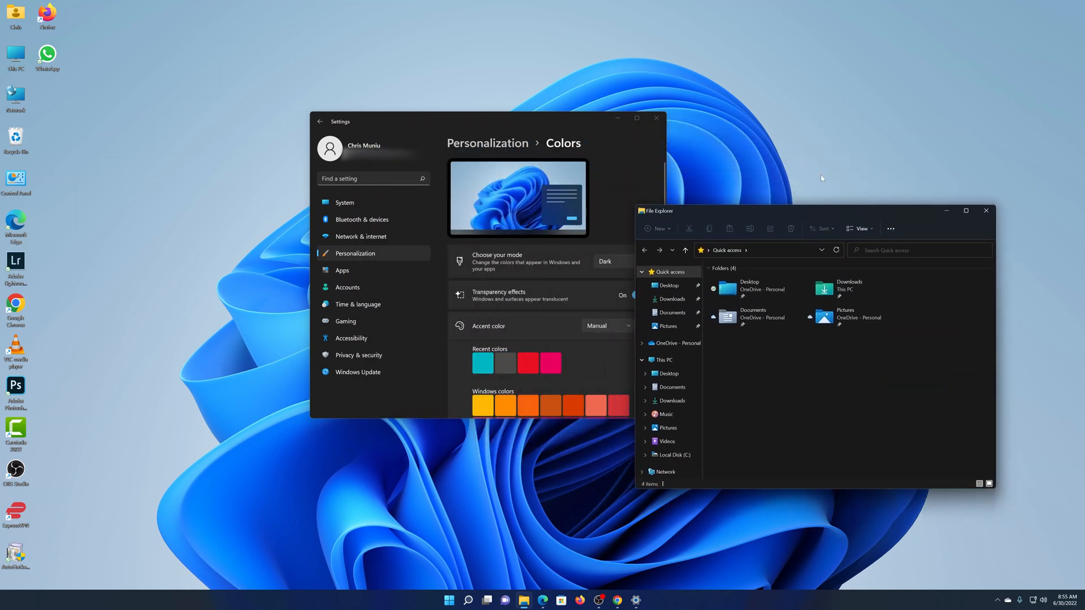
click(985, 211)
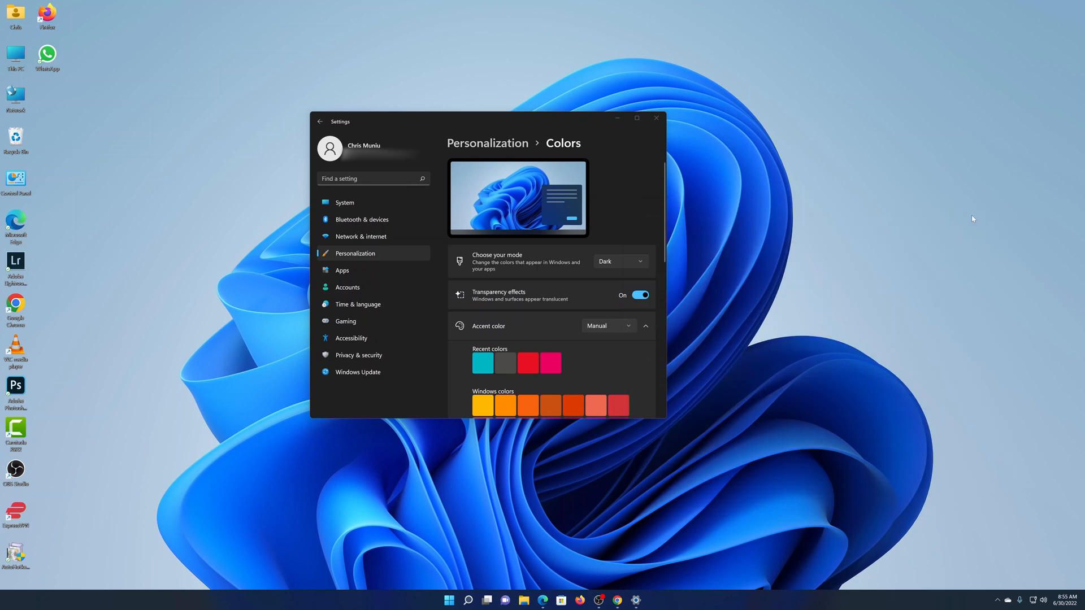
mouse_move(687, 264)
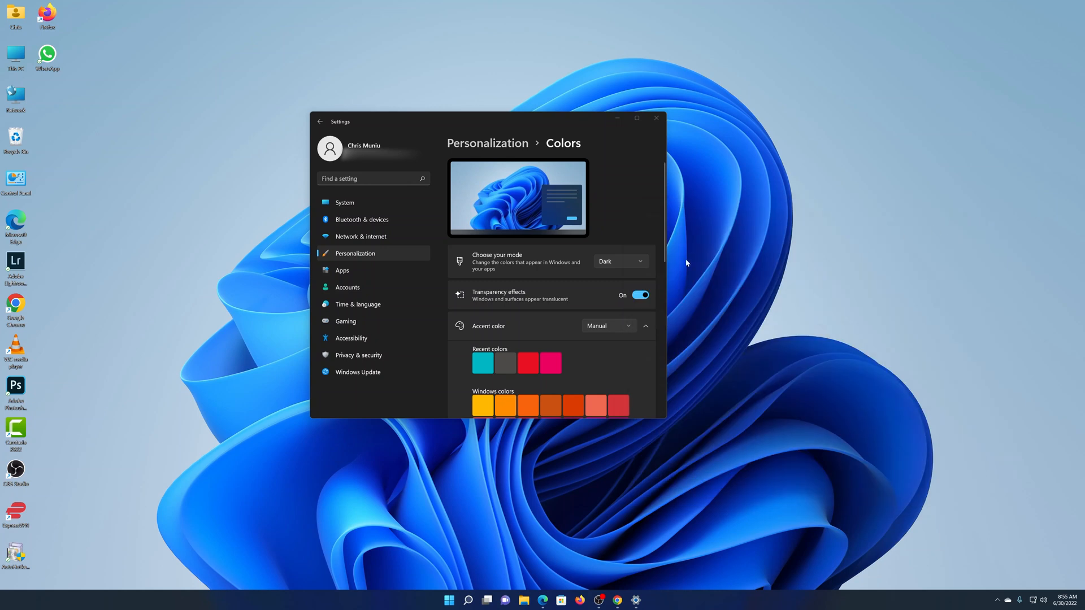
mouse_move(632, 264)
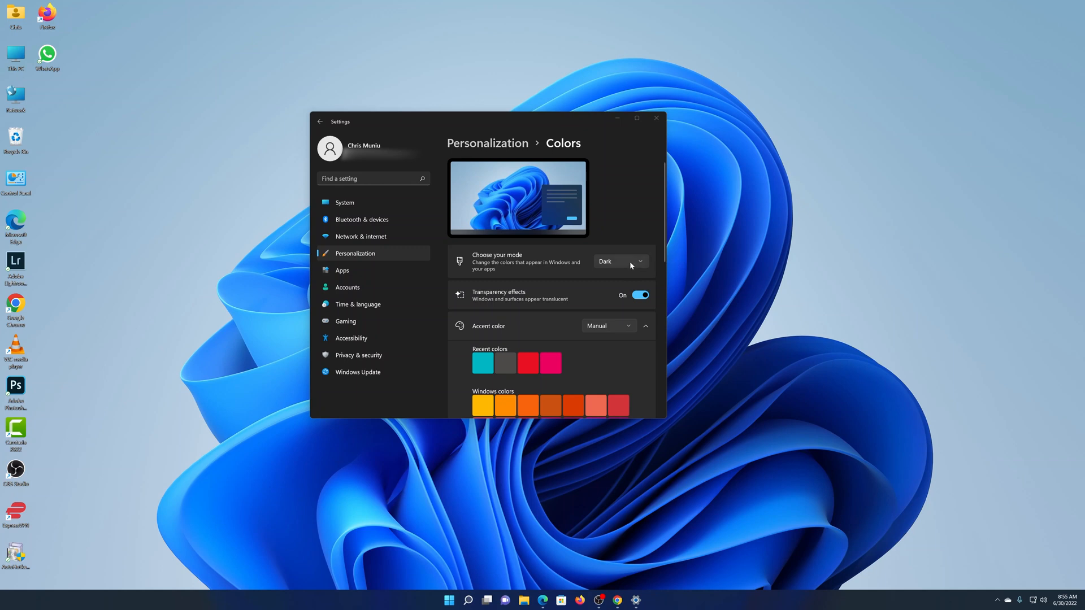
mouse_move(634, 268)
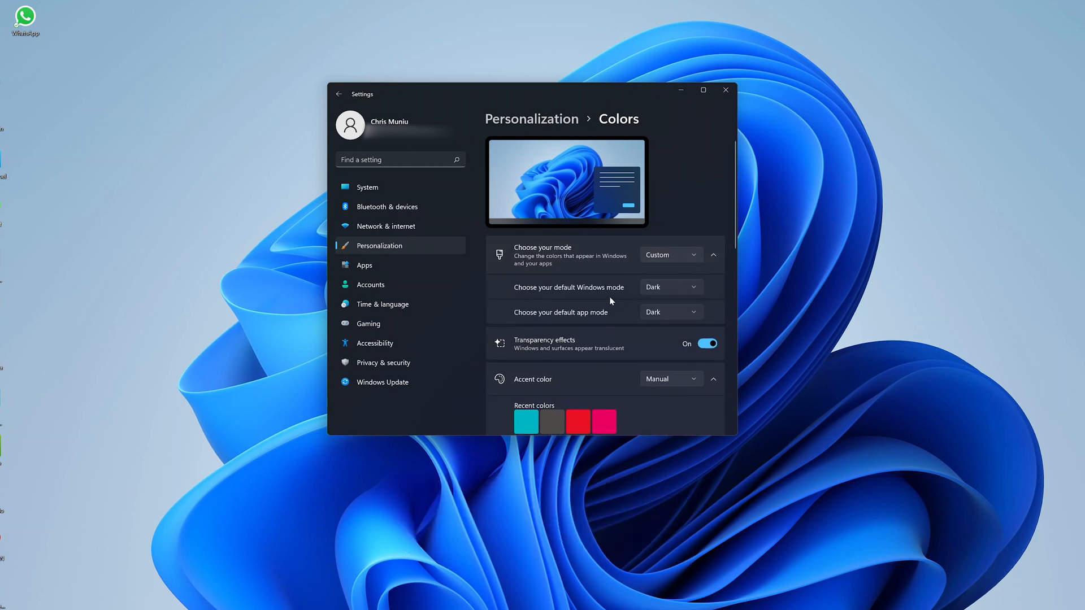
mouse_move(533, 299)
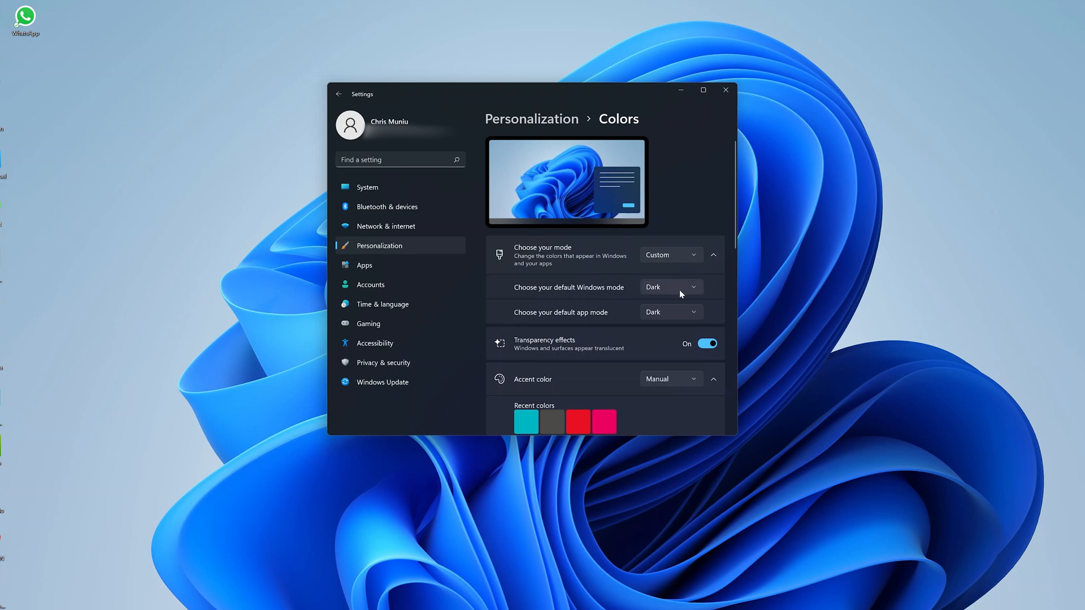
mouse_move(563, 316)
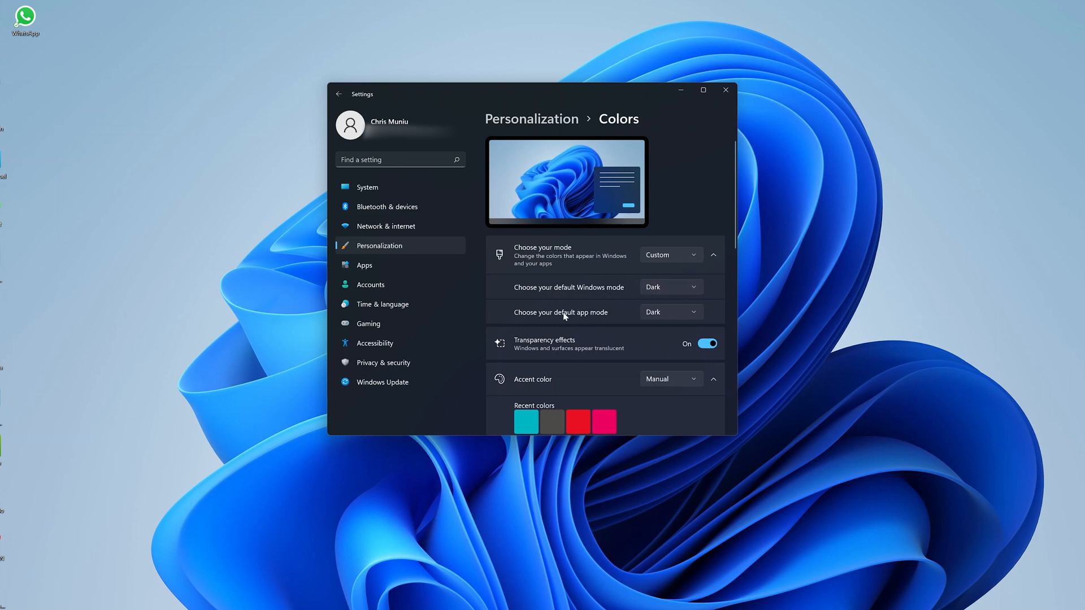
mouse_move(657, 321)
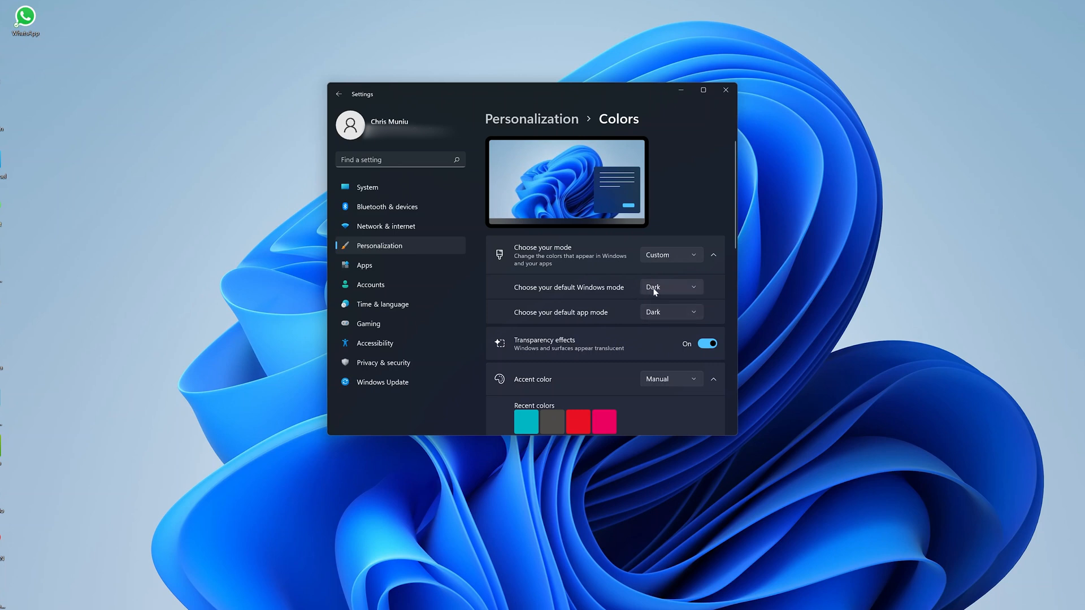
mouse_move(662, 315)
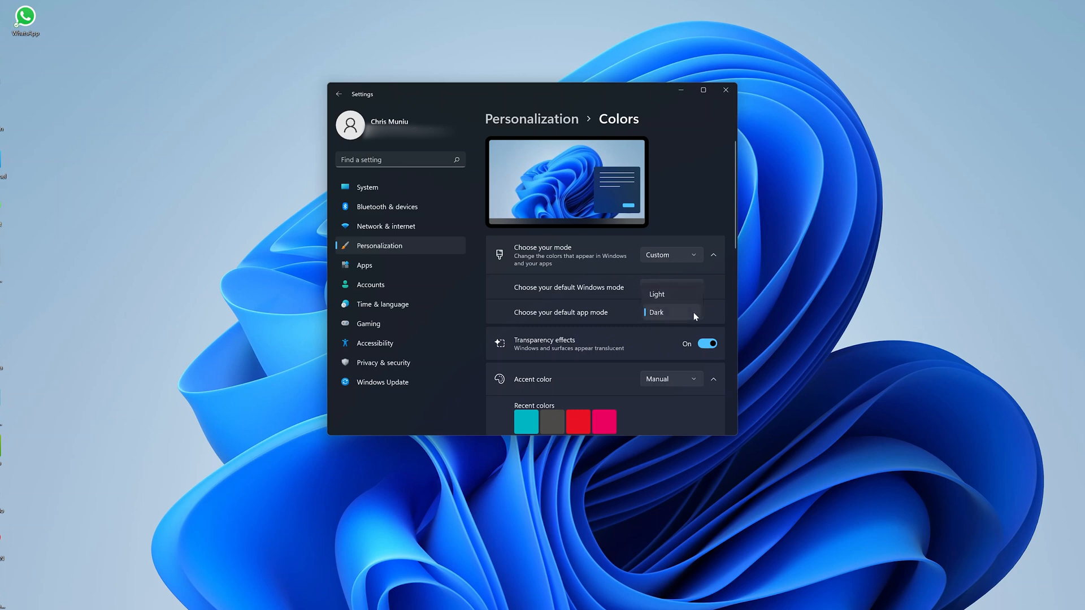
Step: Keep default app mode Dark and change Choose your mode from Custom to Dark
click(656, 287)
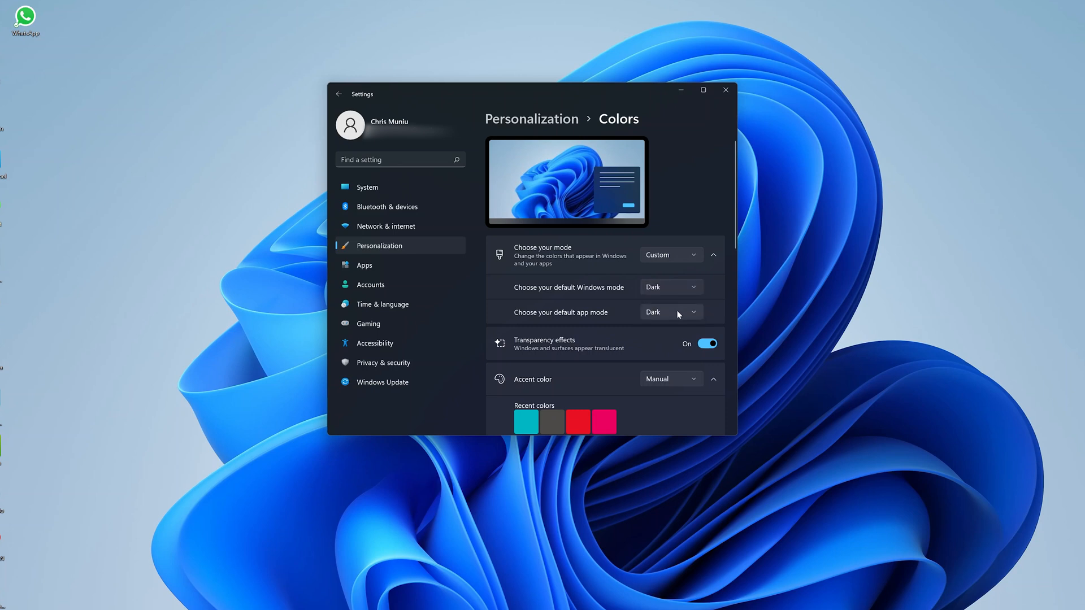
mouse_move(594, 308)
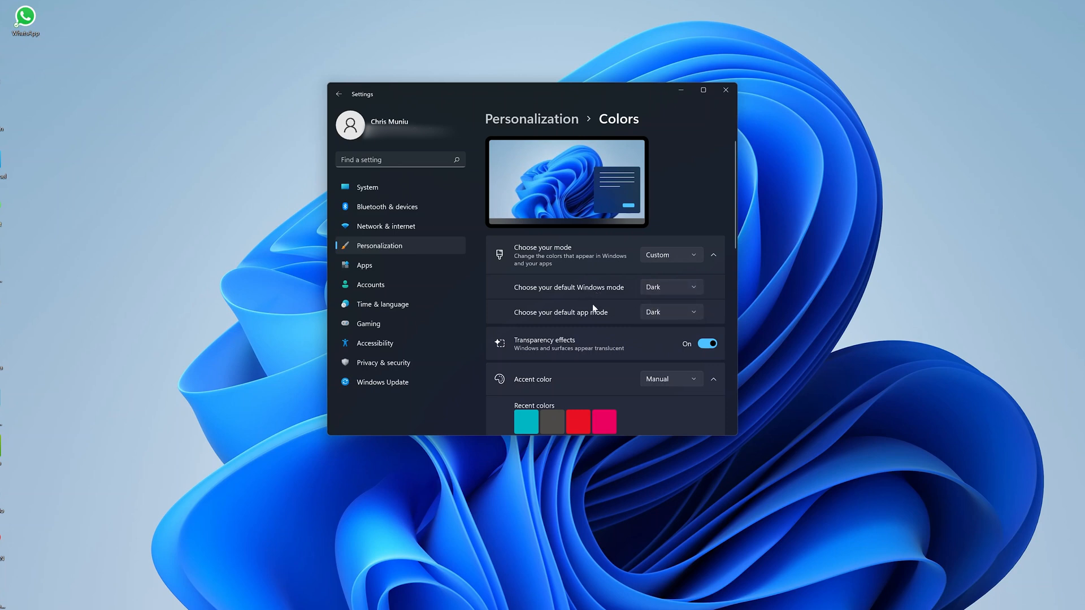
mouse_move(588, 320)
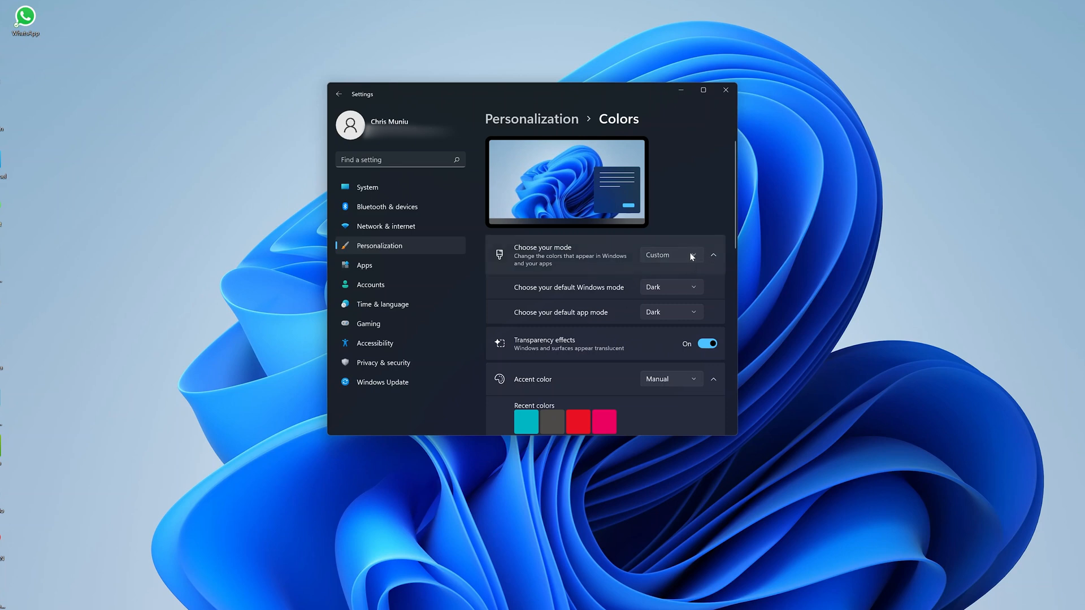
click(670, 255)
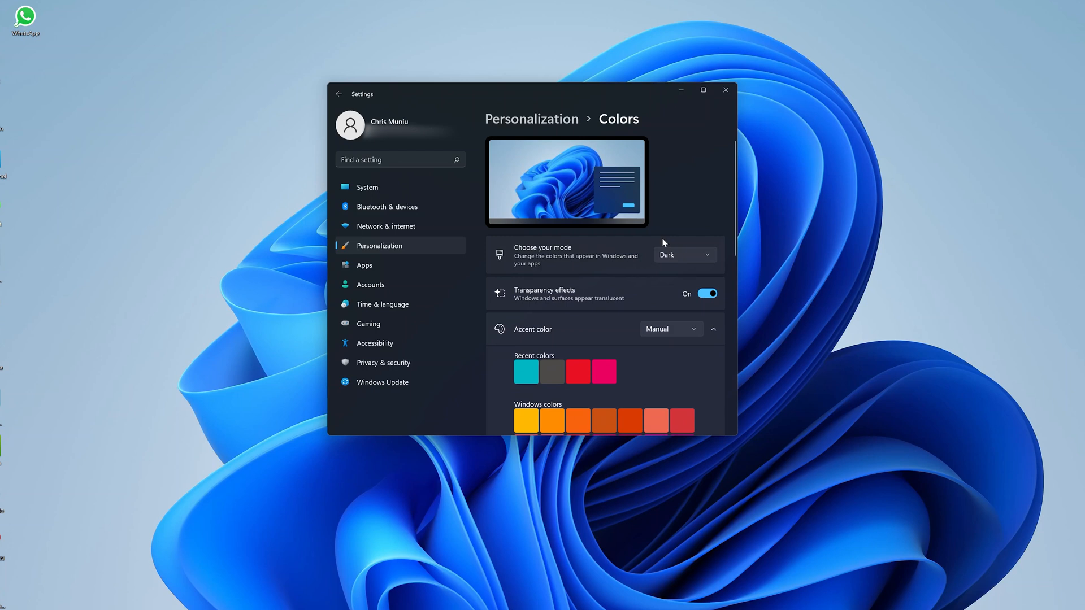
mouse_move(339, 97)
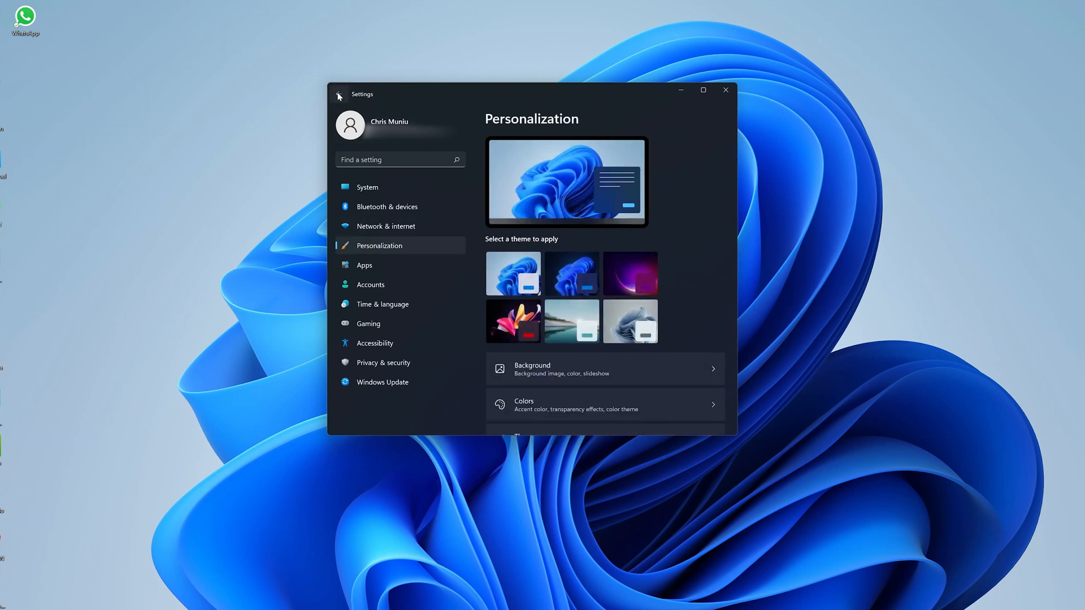
Step: Apply the Captured Motion theme with dark floral wallpaper, then close Settings
scroll(down, 3)
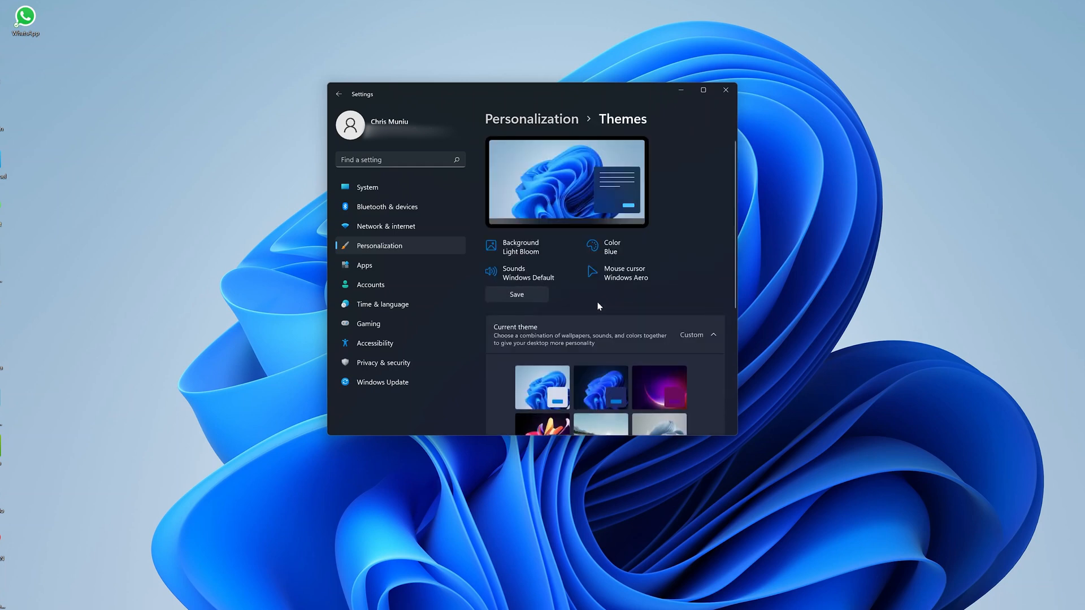
scroll(down, 3)
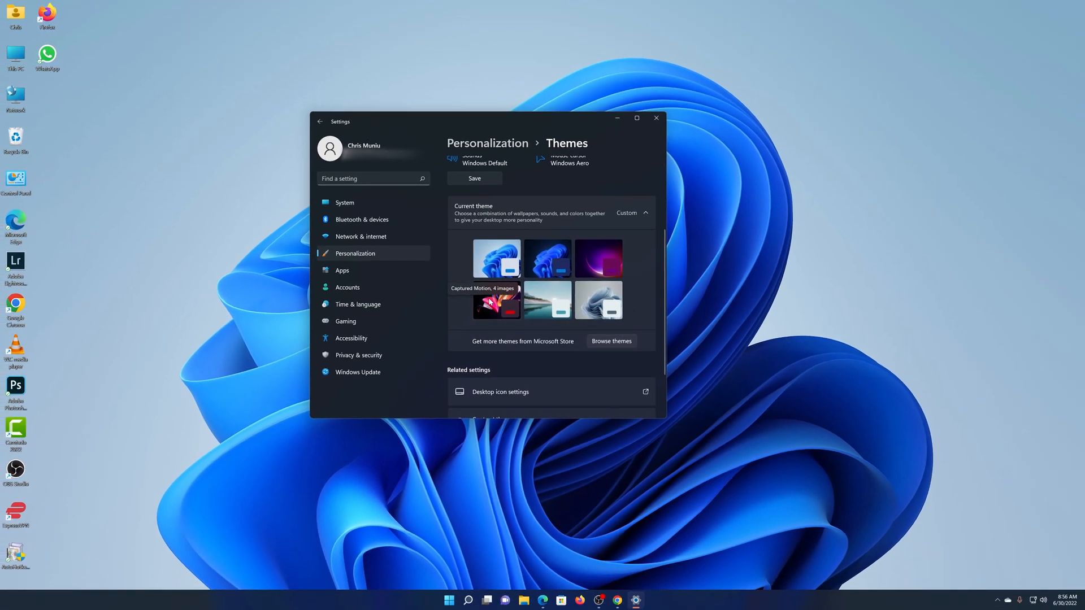
click(496, 300)
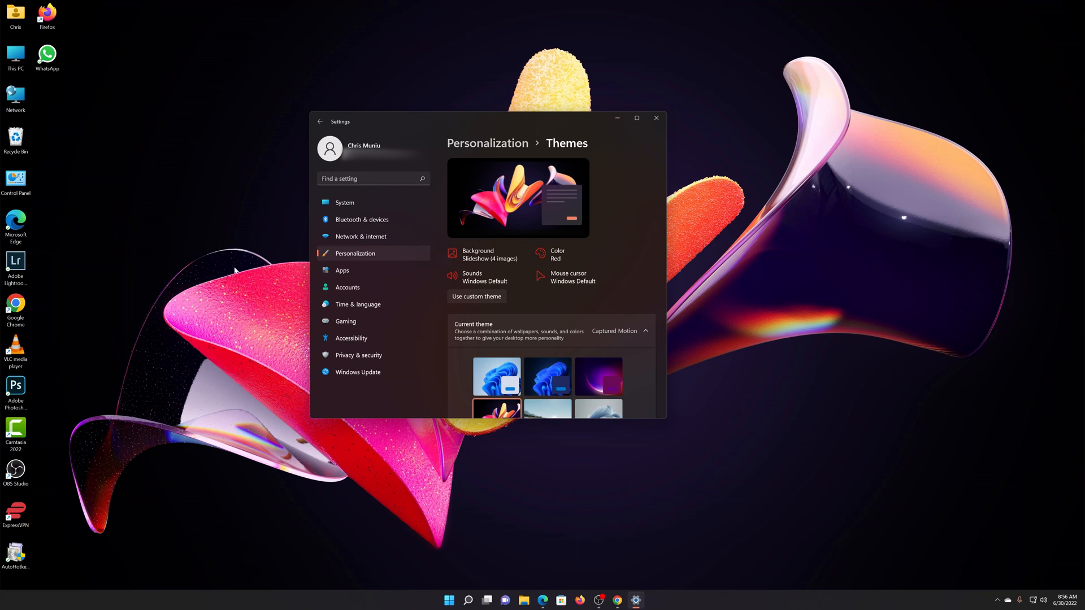
click(657, 117)
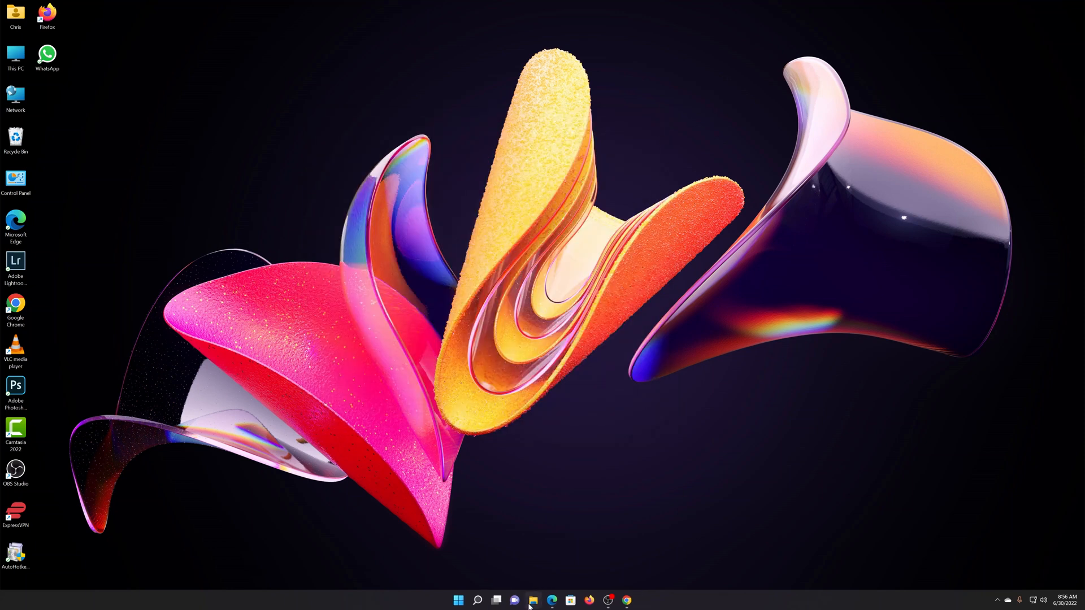
click(534, 601)
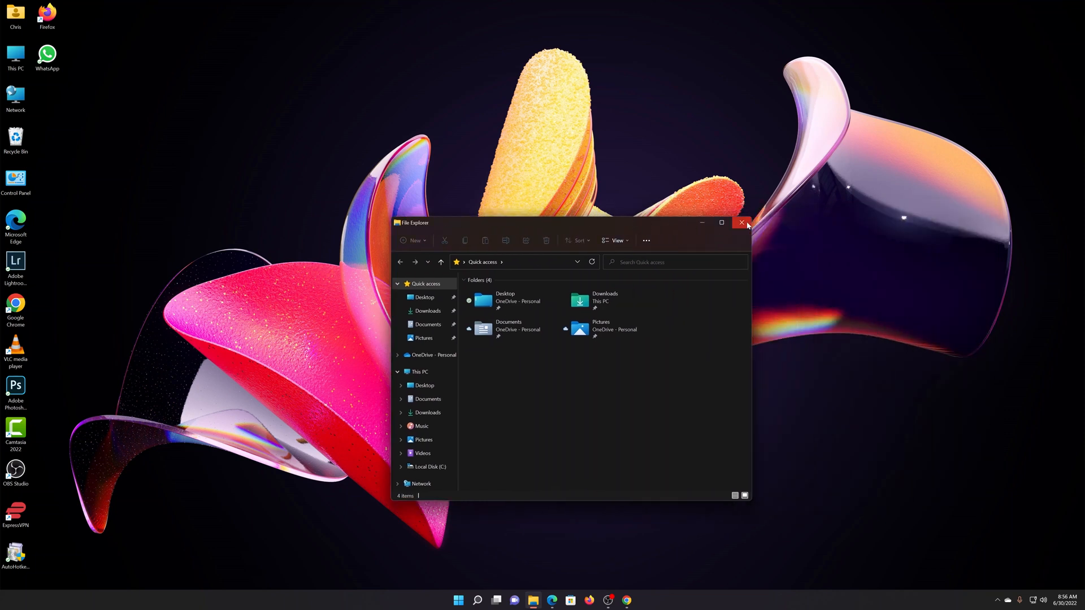
click(741, 223)
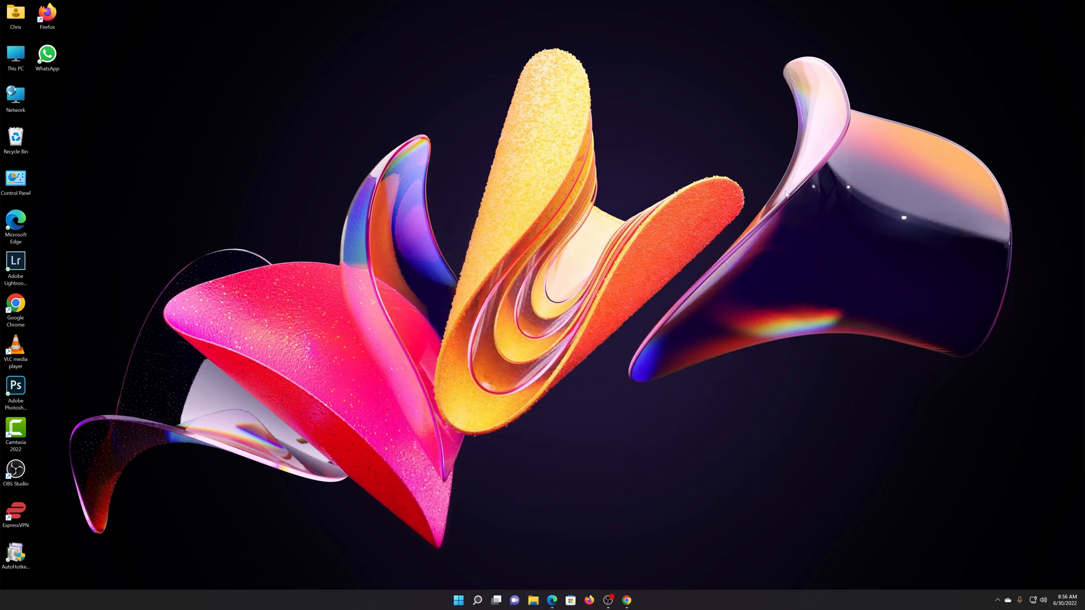